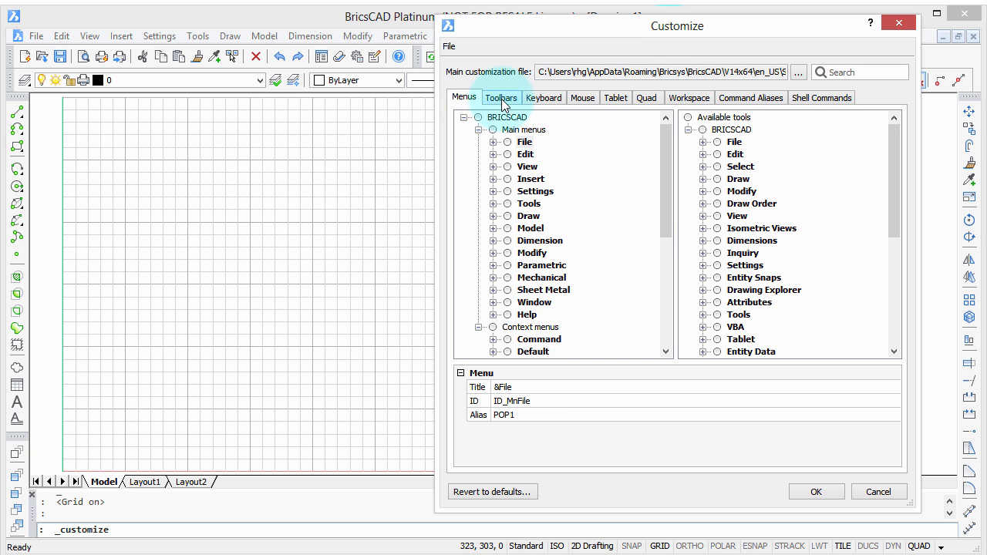
- Look over the Mouse and Workspace customization tabs, then close Customize
left_click(582, 97)
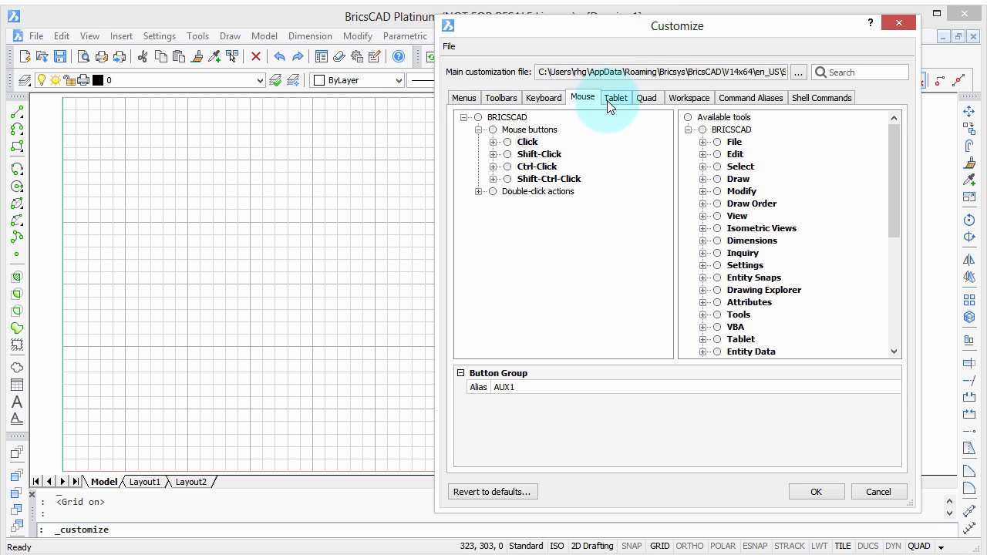
left_click(689, 98)
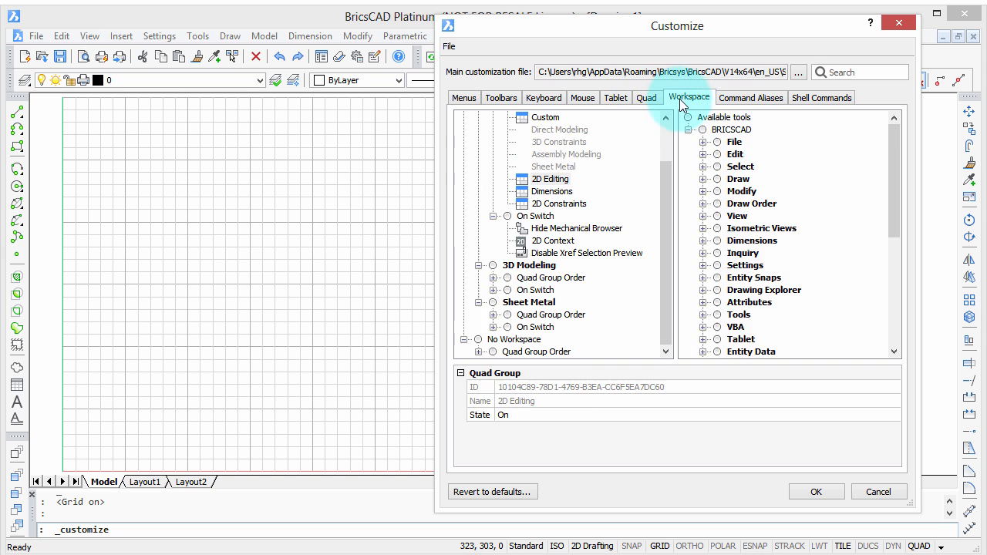
left_click(878, 491)
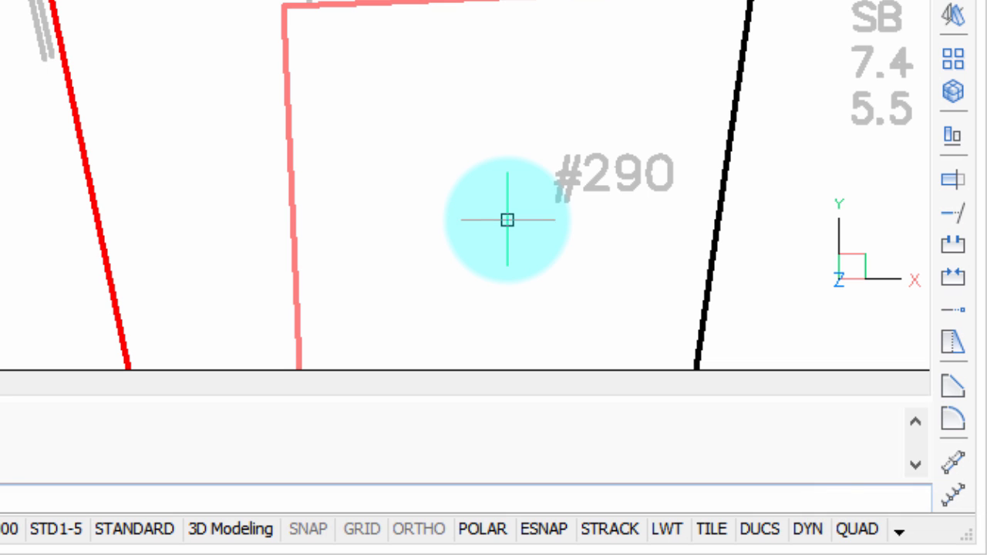
mouse_move(317, 152)
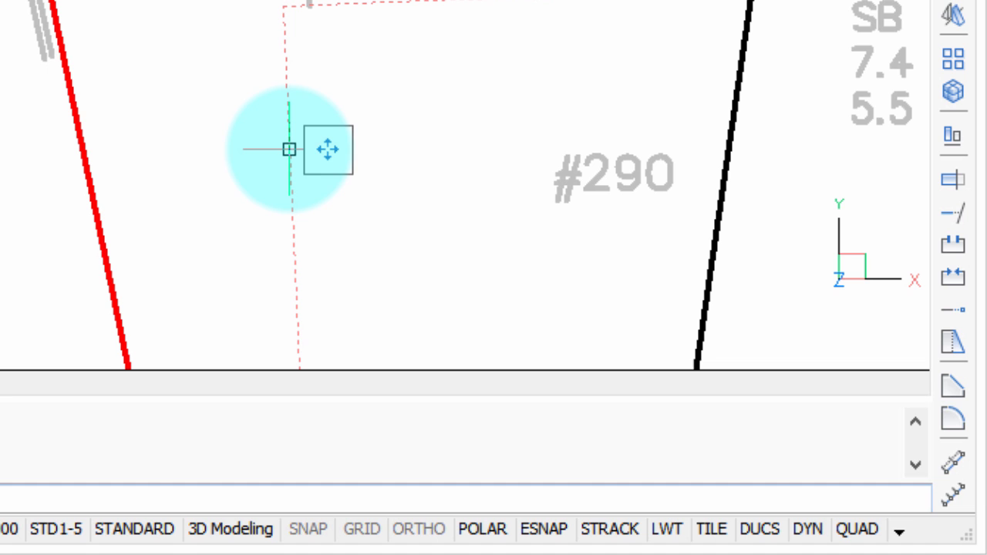
- Use the Quad cursor's Dimensions group to add a linear dimension on the pink boundary
left_click(327, 148)
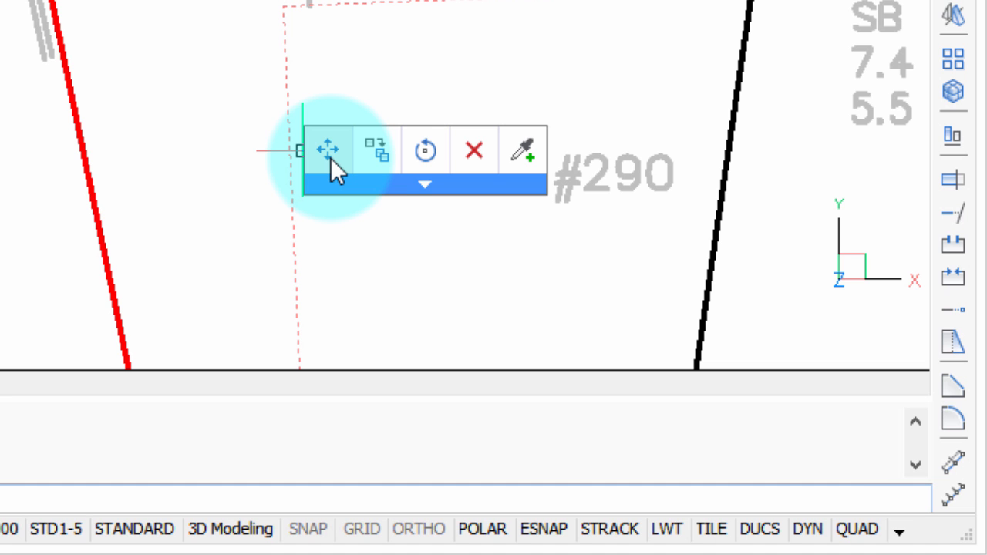
mouse_move(440, 162)
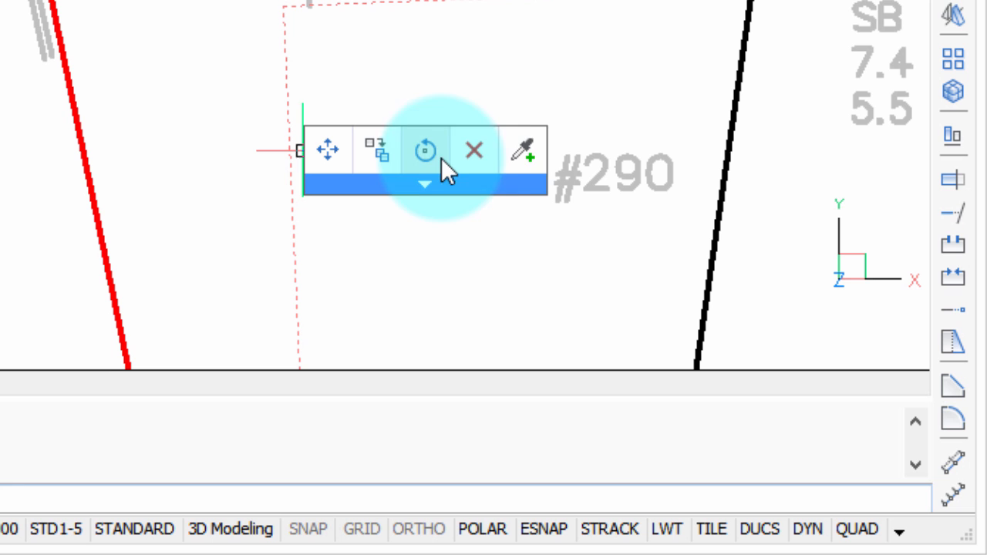
mouse_move(524, 150)
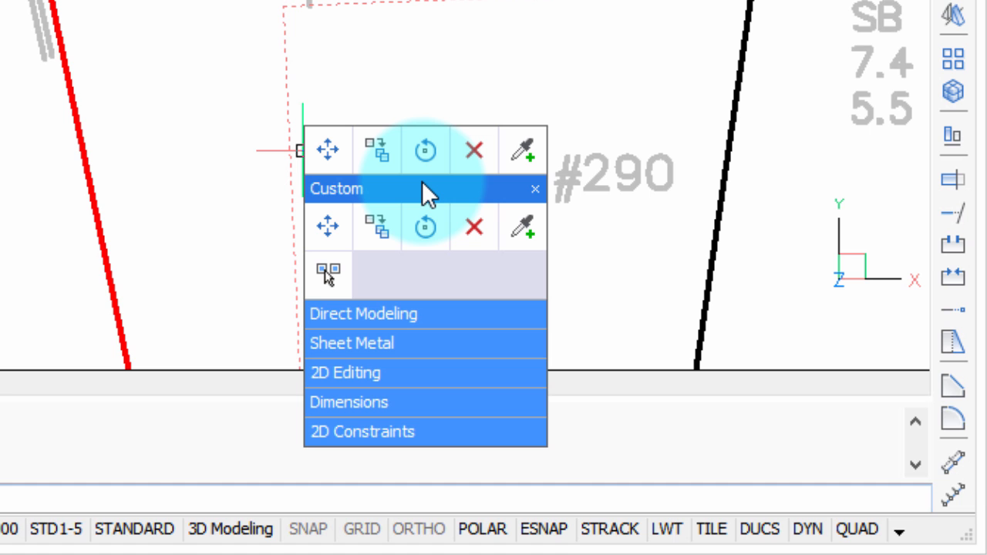
mouse_move(447, 317)
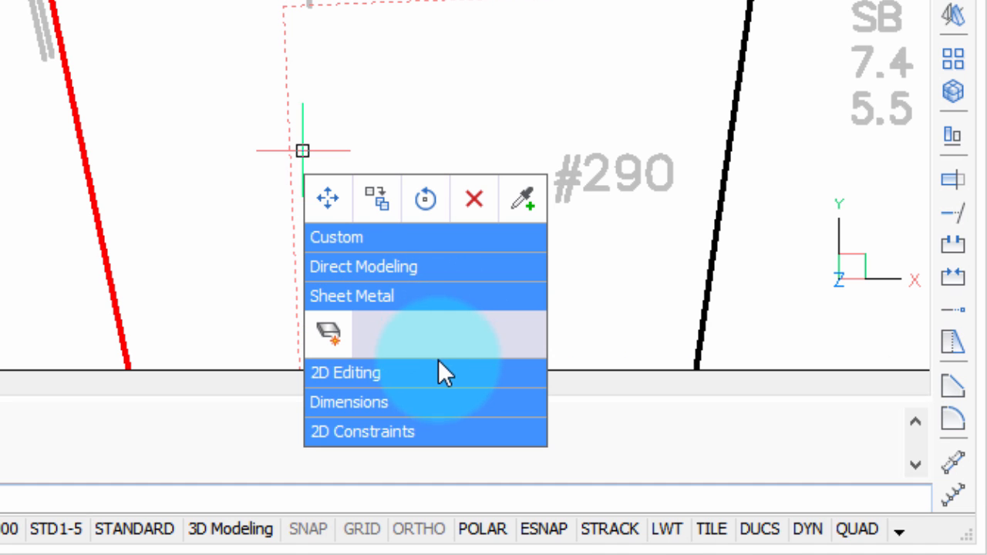
left_click(346, 373)
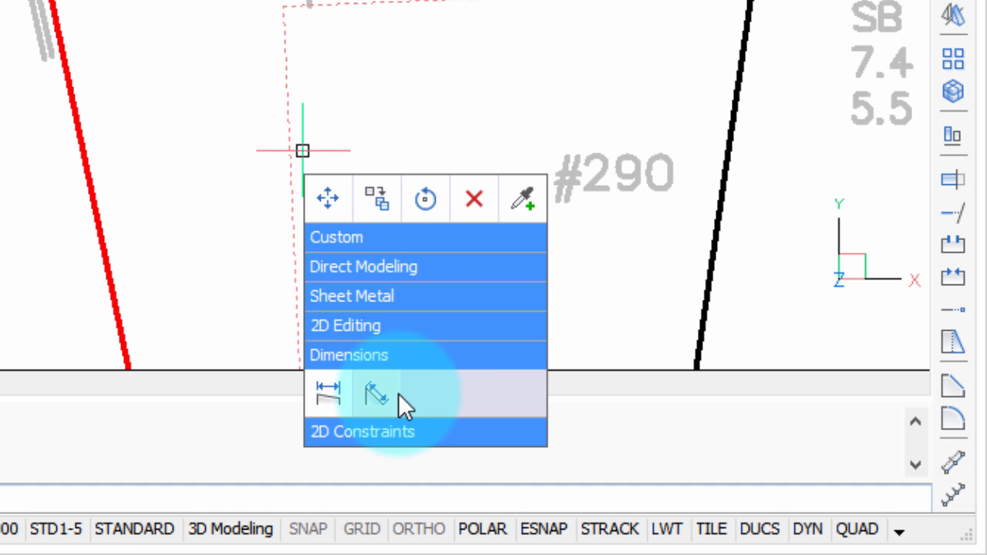
mouse_move(328, 393)
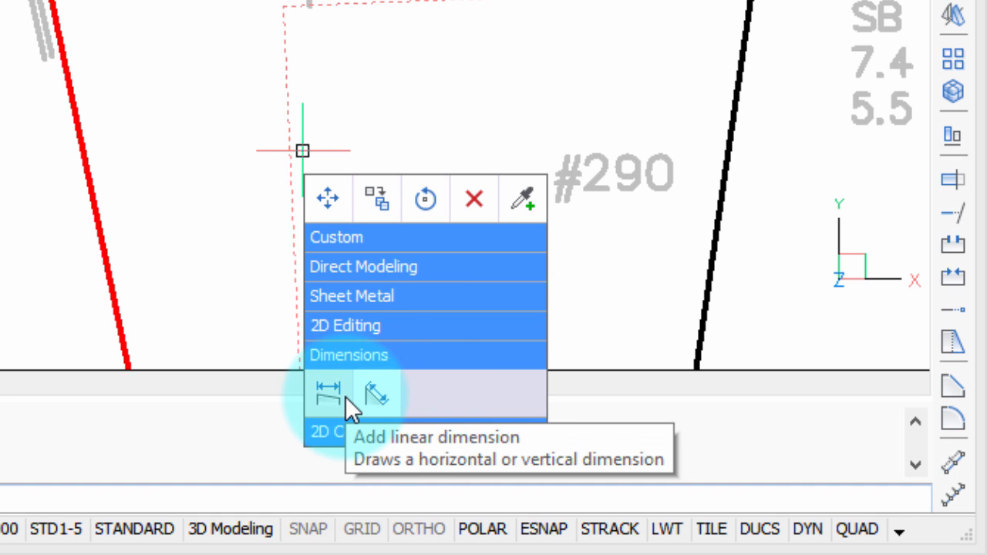
left_click(326, 393)
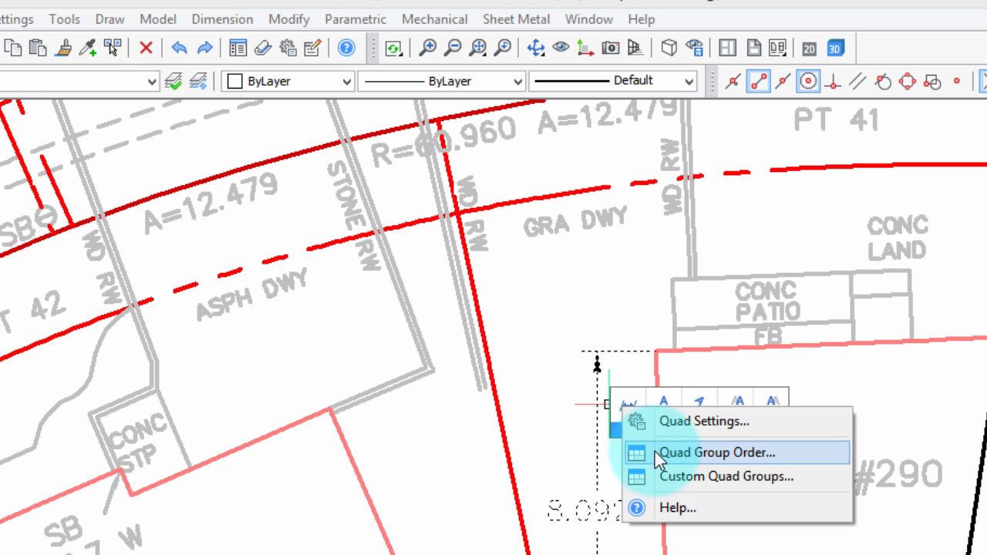
- Open Quad Group Order from the Quad cursor's menu
left_click(717, 453)
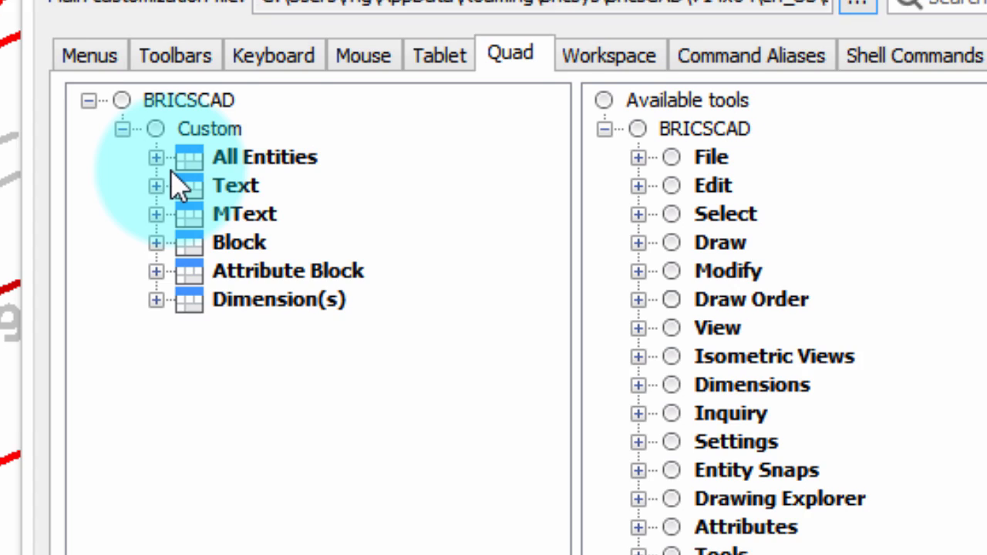
- Expand All Entities to see its Move, Copy, Rotate, Erase and selection tools
left_click(156, 157)
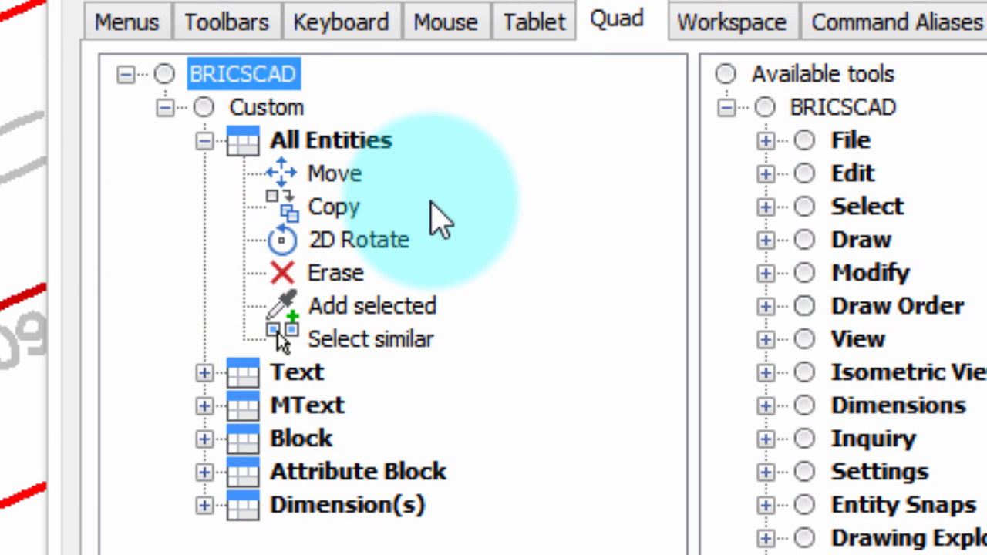
mouse_move(382, 181)
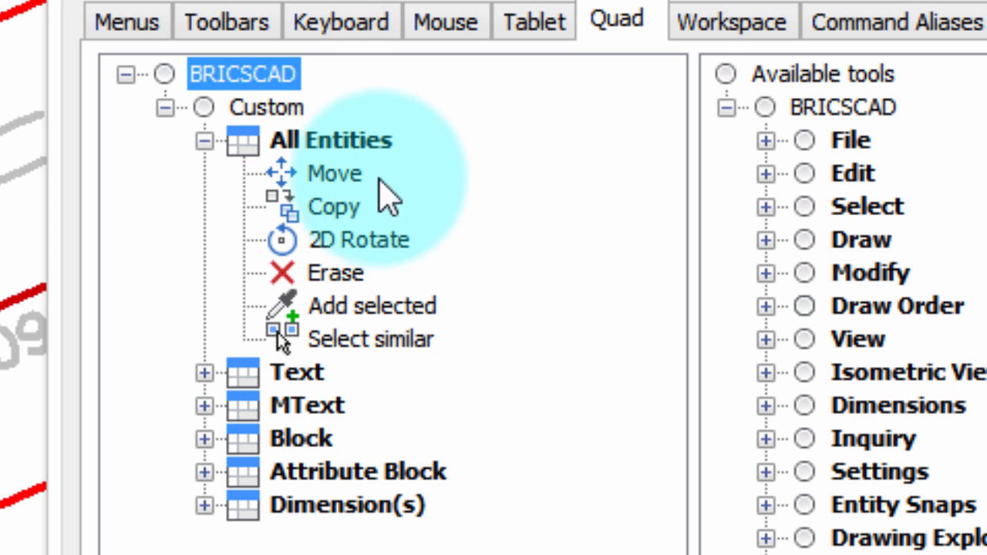
mouse_move(366, 212)
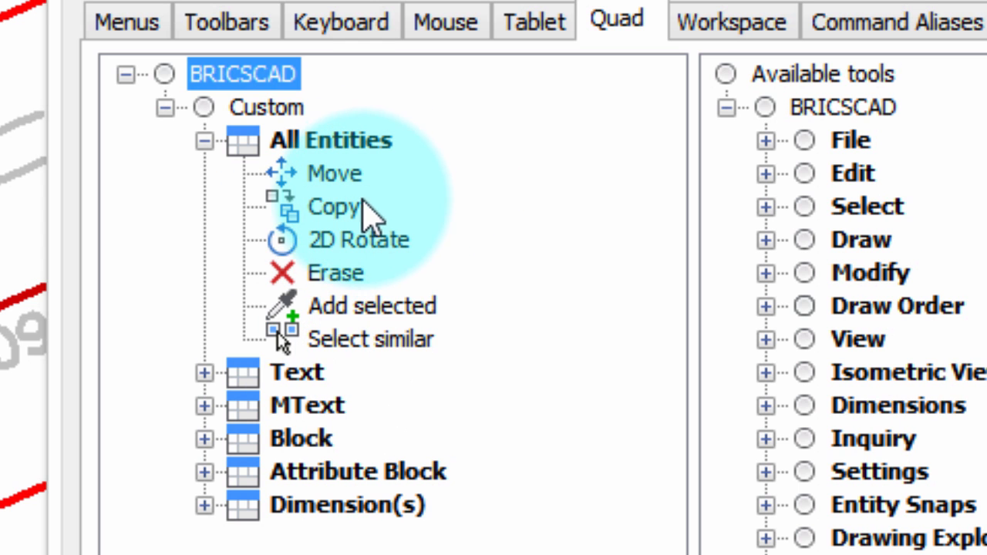
mouse_move(332, 479)
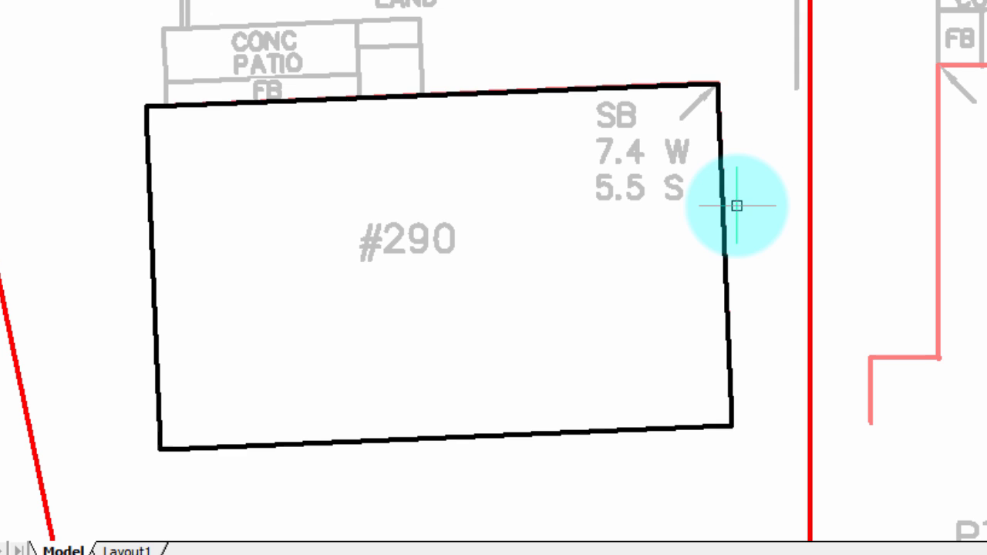
- Select the lot #290 polyline and open Custom Quad Groups from the Quad cursor
left_click(735, 206)
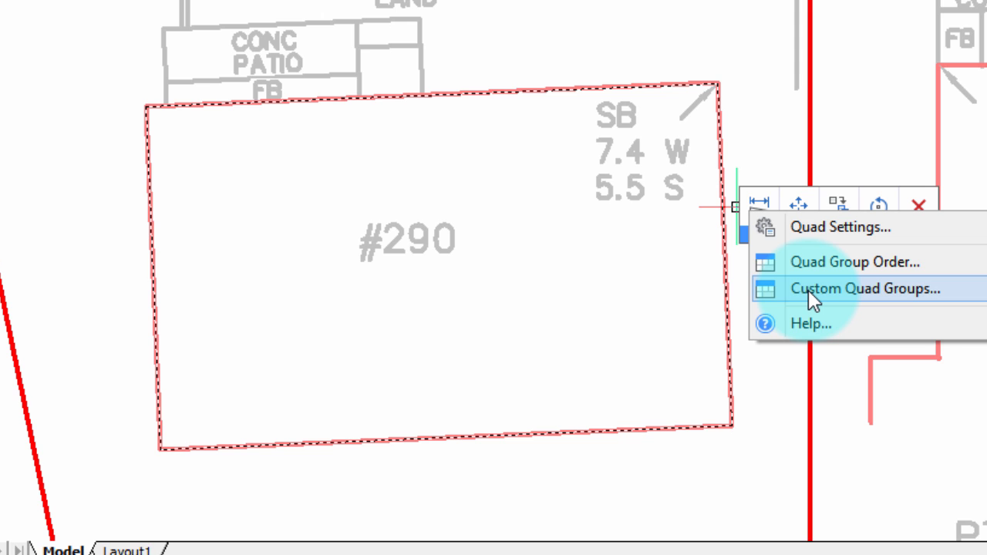
left_click(865, 287)
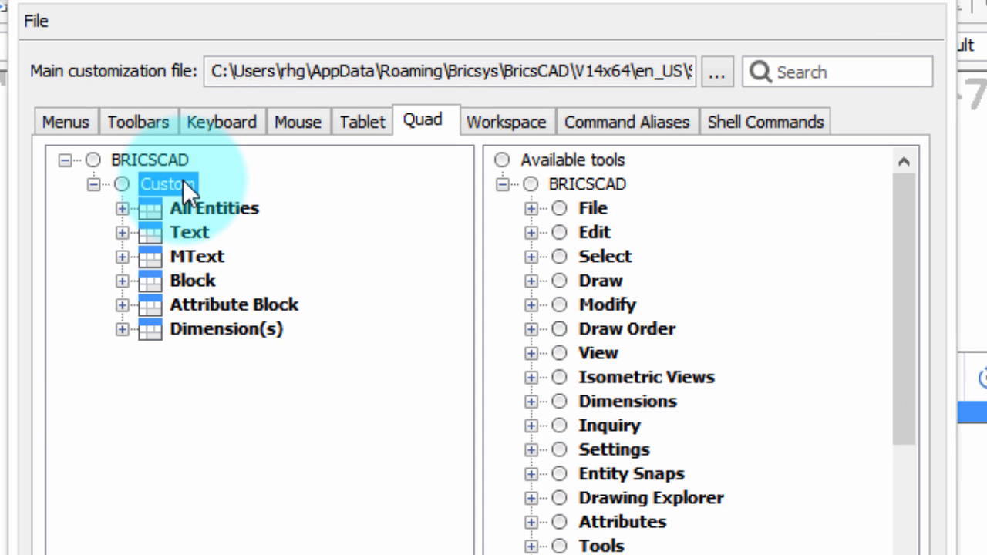
mouse_move(189, 197)
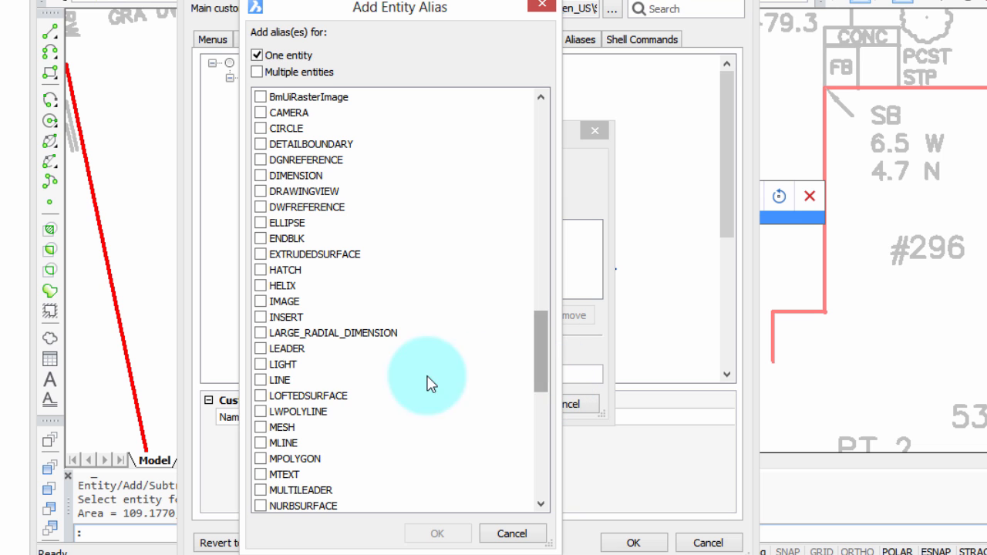
- Create a quad group 'Pline Areas' for LWPOLYLINE entities
left_click(261, 411)
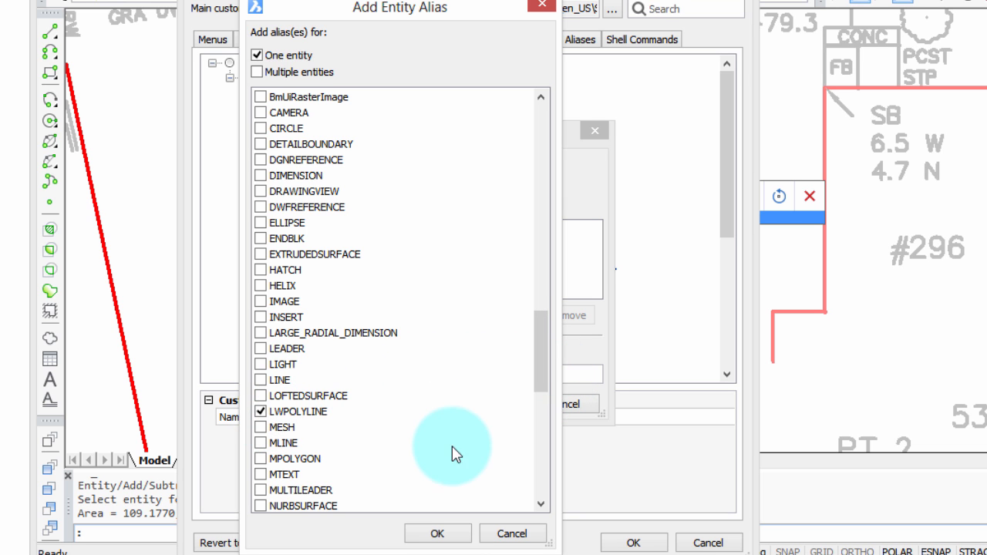
mouse_move(394, 403)
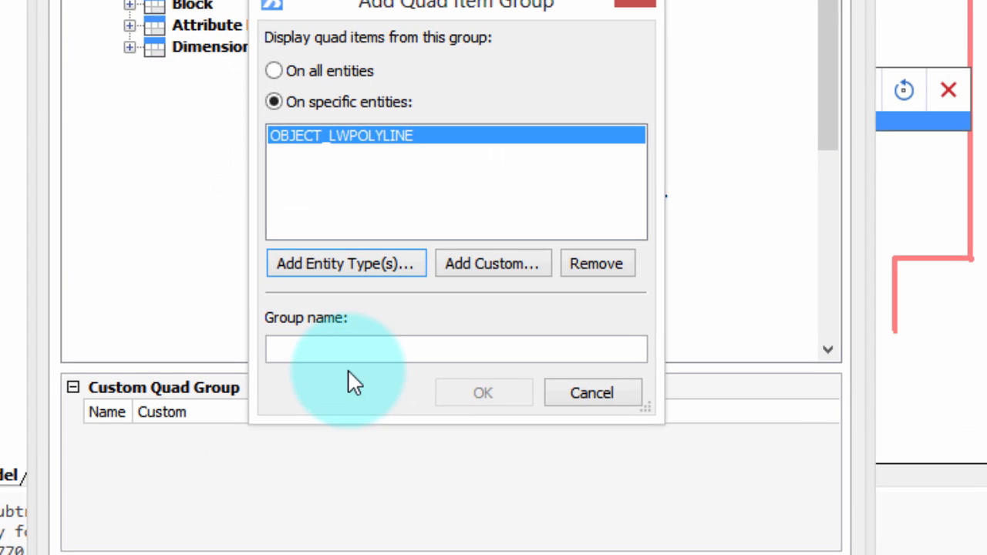
type("P")
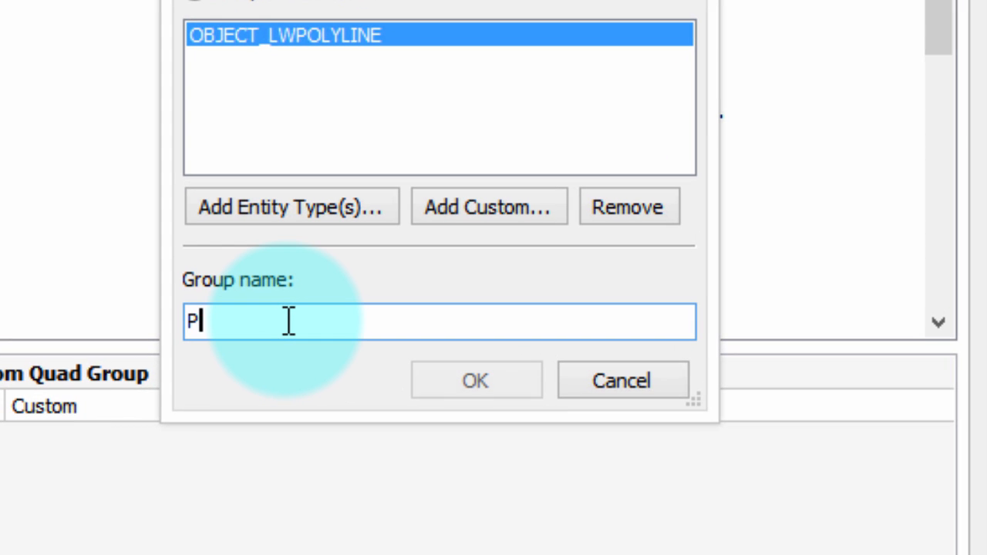
type("line A")
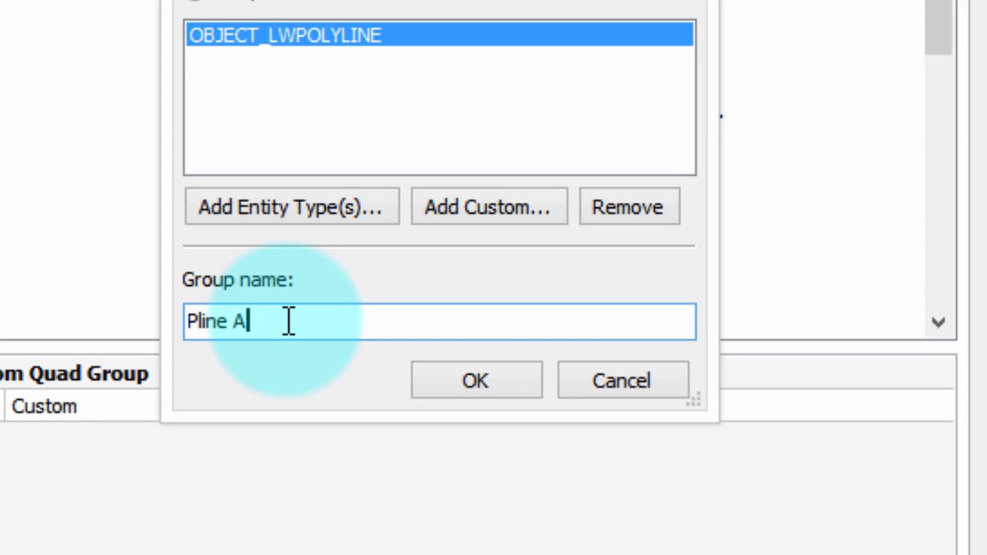
type("reas")
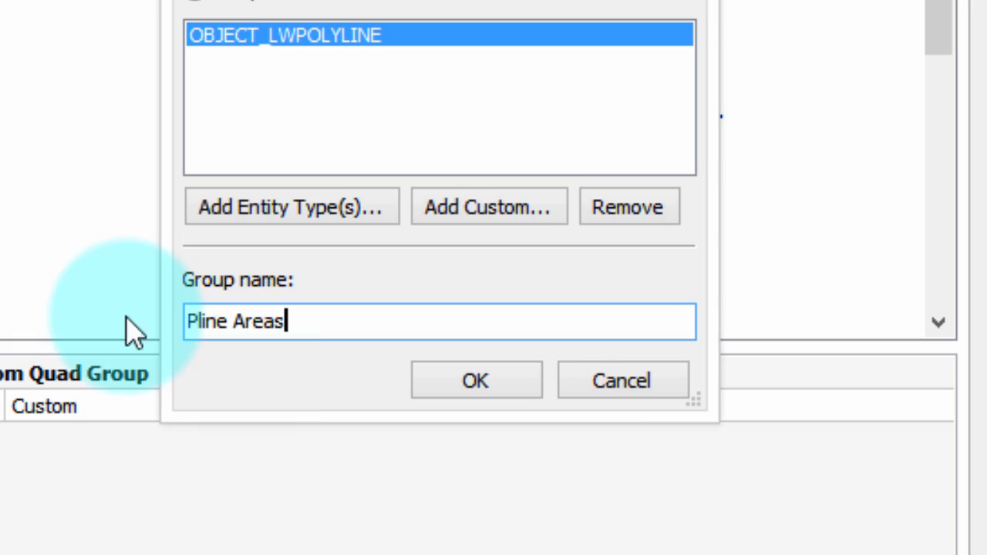
left_click(475, 380)
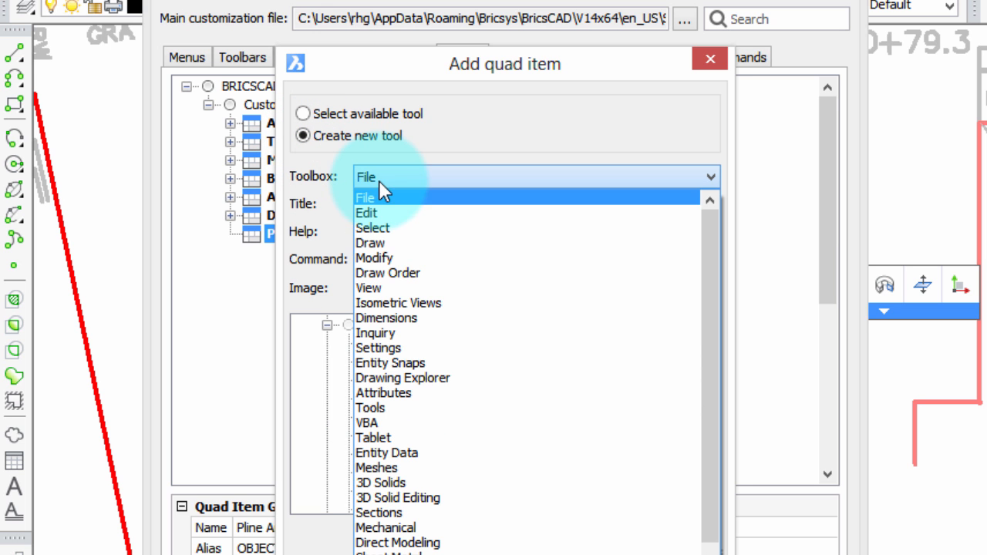
- Make a new Modify tool titled 'Pline Area' with command ^c^c_area;e;^S
left_click(374, 257)
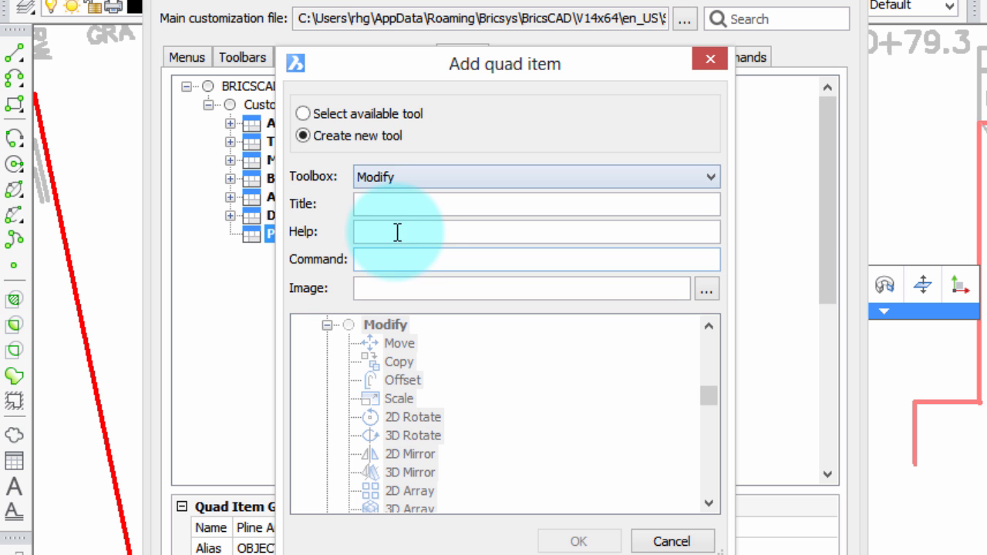
left_click(535, 204)
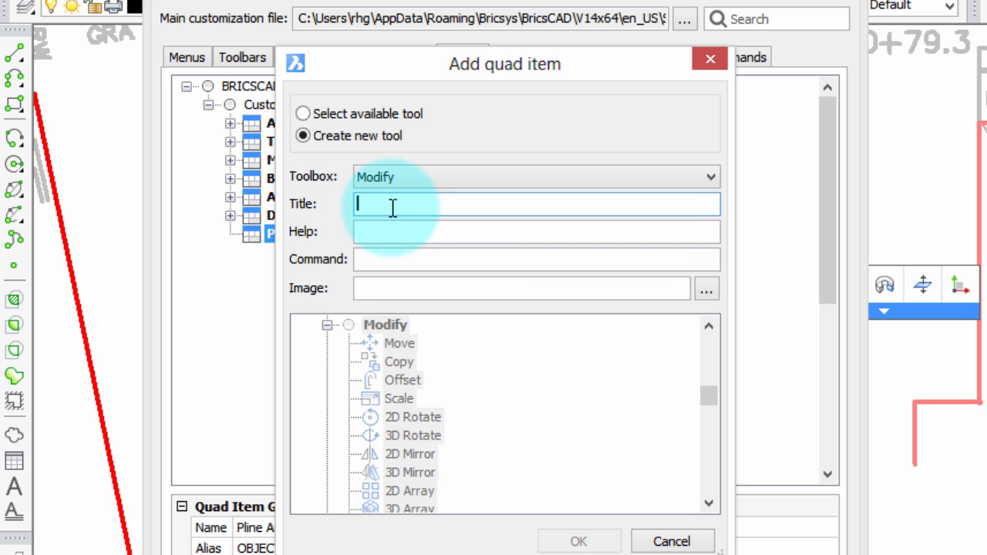
type("Pline Area")
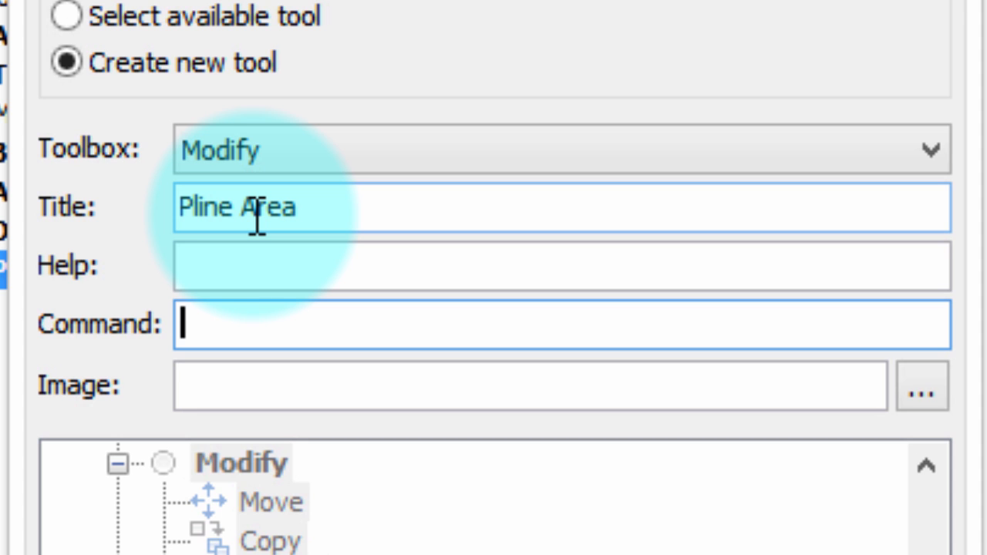
type("^c^c")
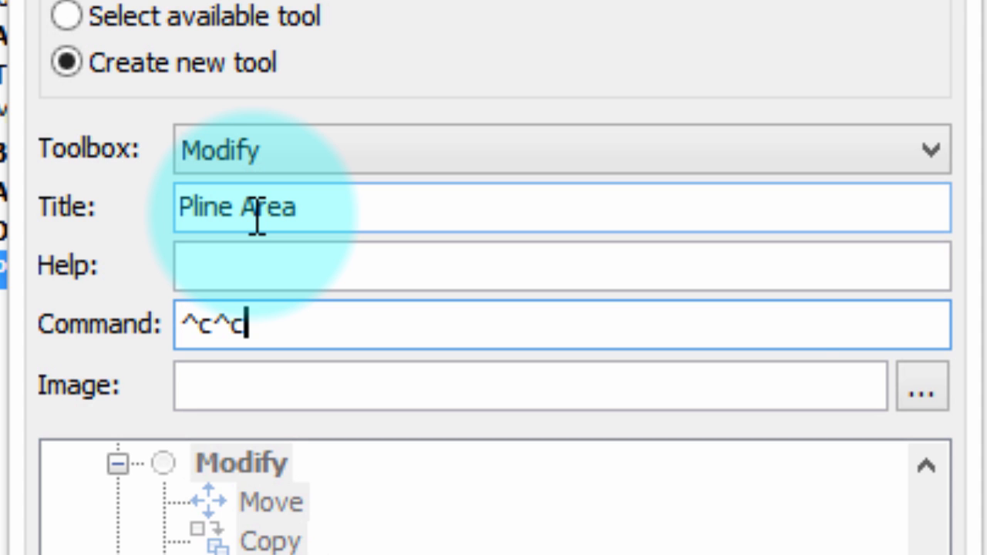
type("_")
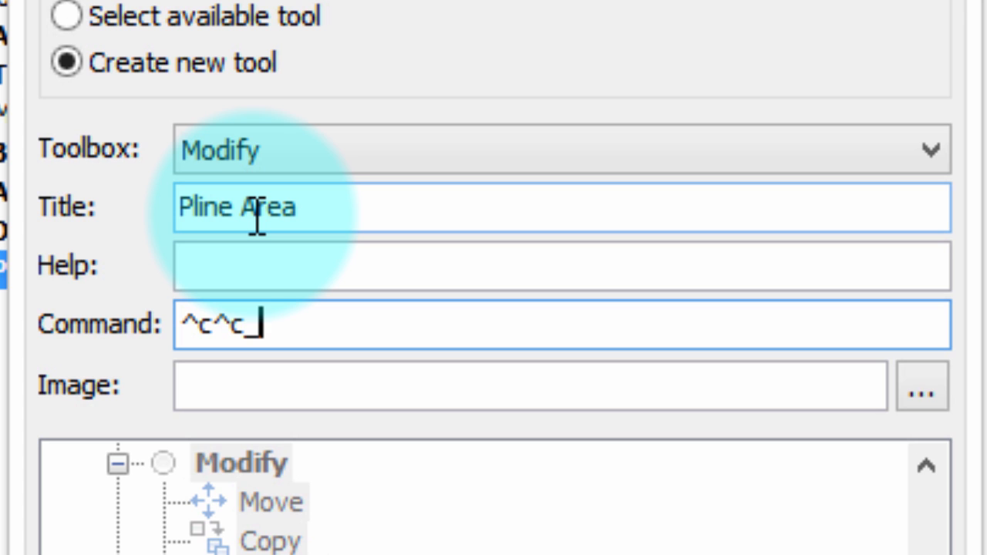
type("area;")
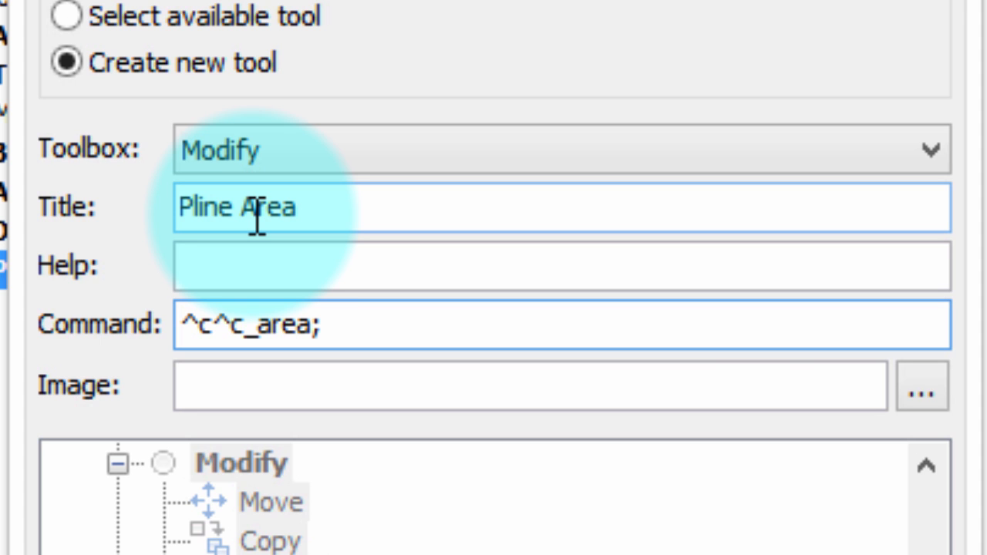
type("e;")
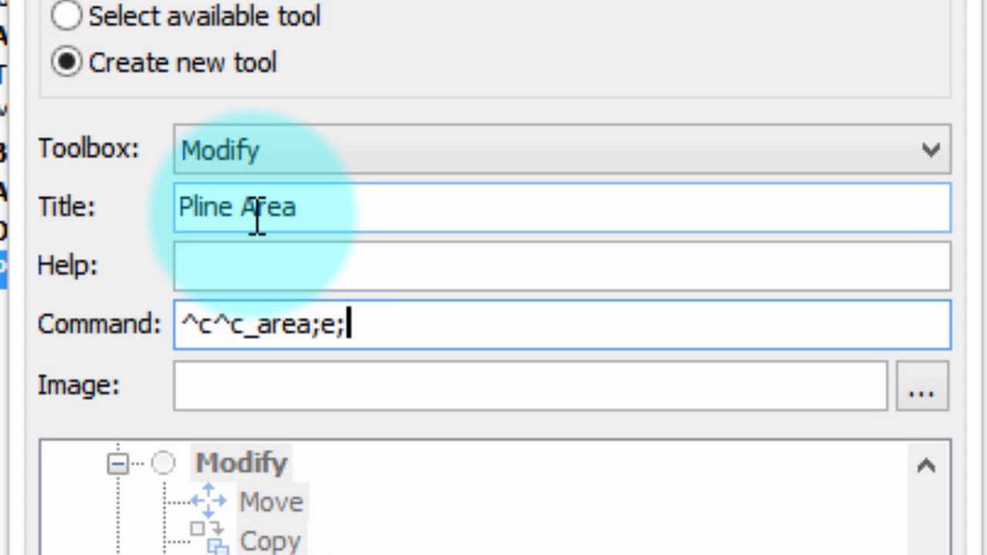
type("^S")
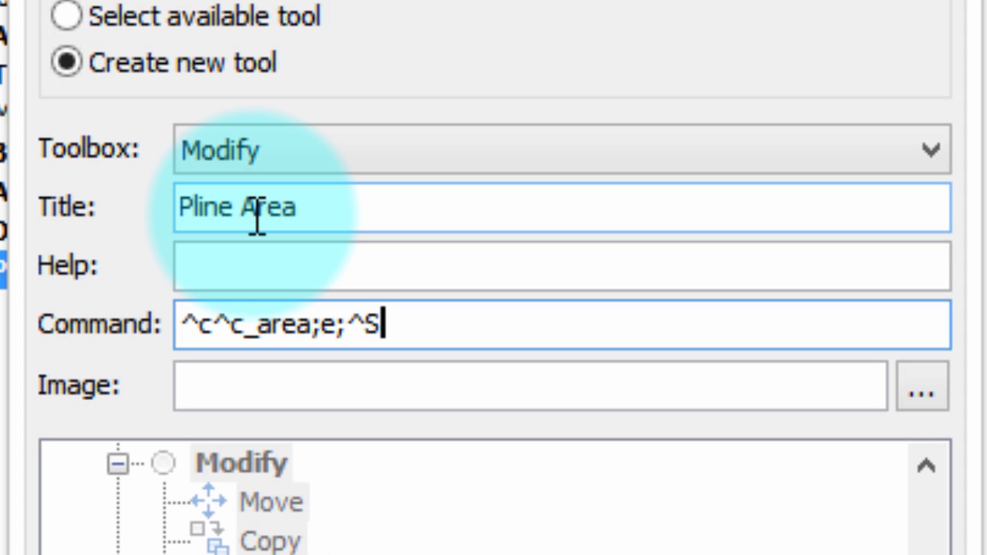
mouse_move(830, 463)
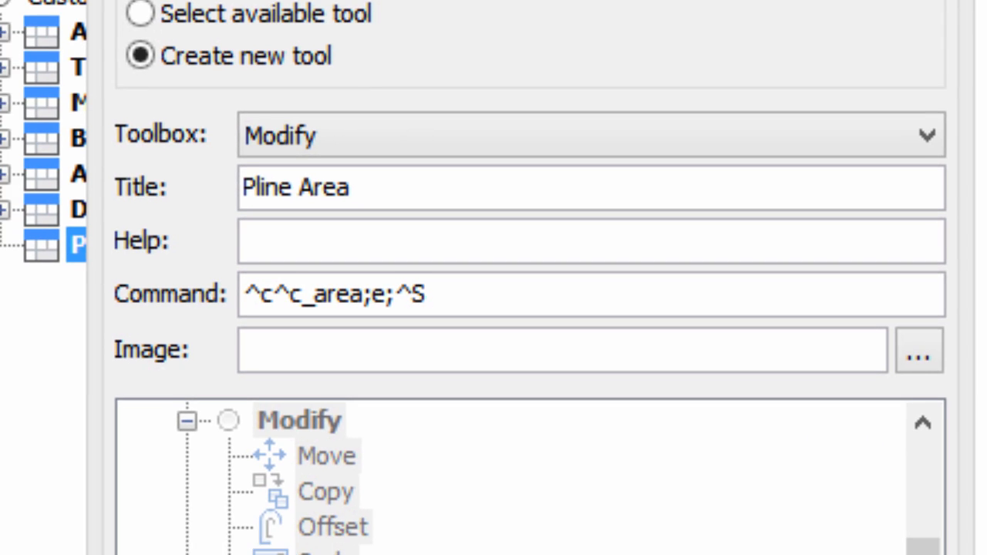
left_click(918, 350)
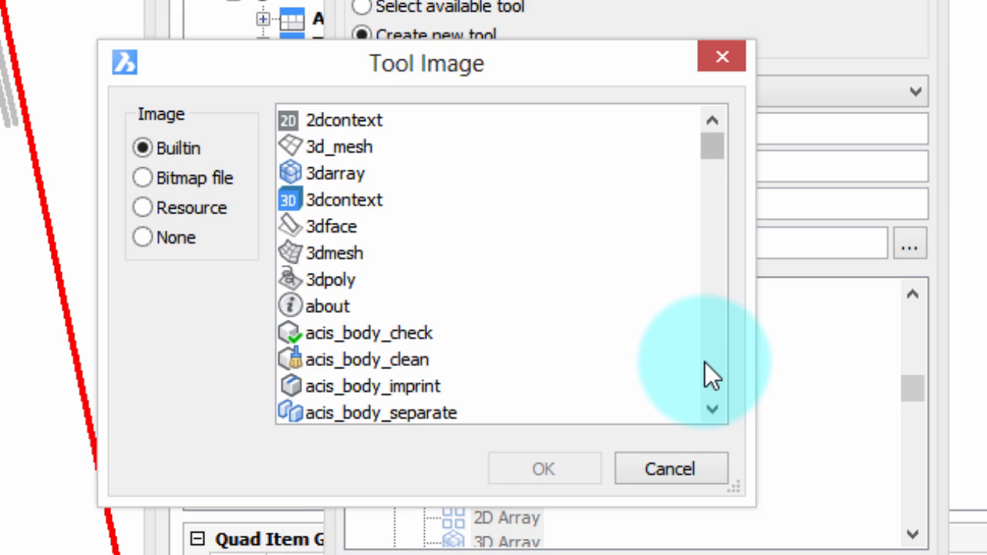
- Give the Pline Area tool the 'area' image and save the customization
scroll("down", 3)
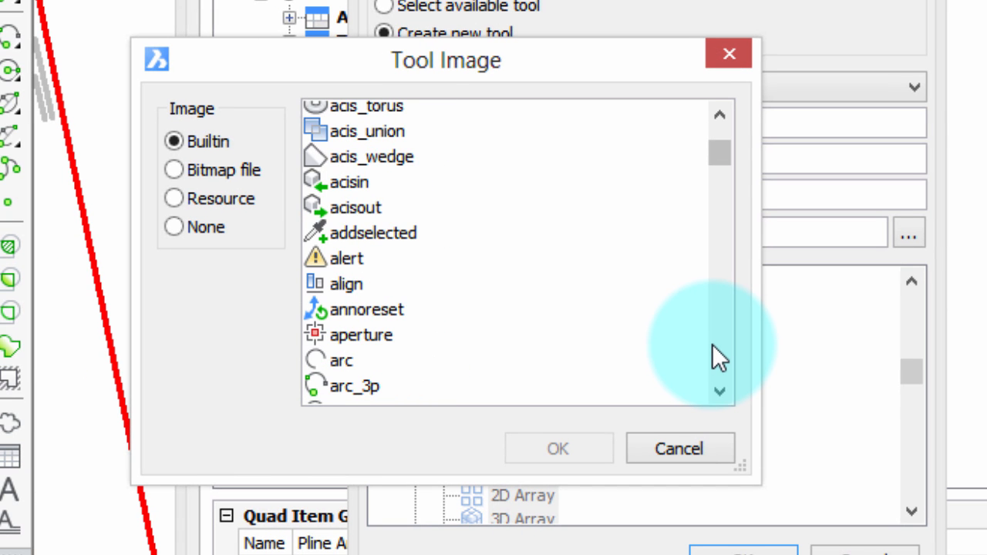
scroll("down", 3)
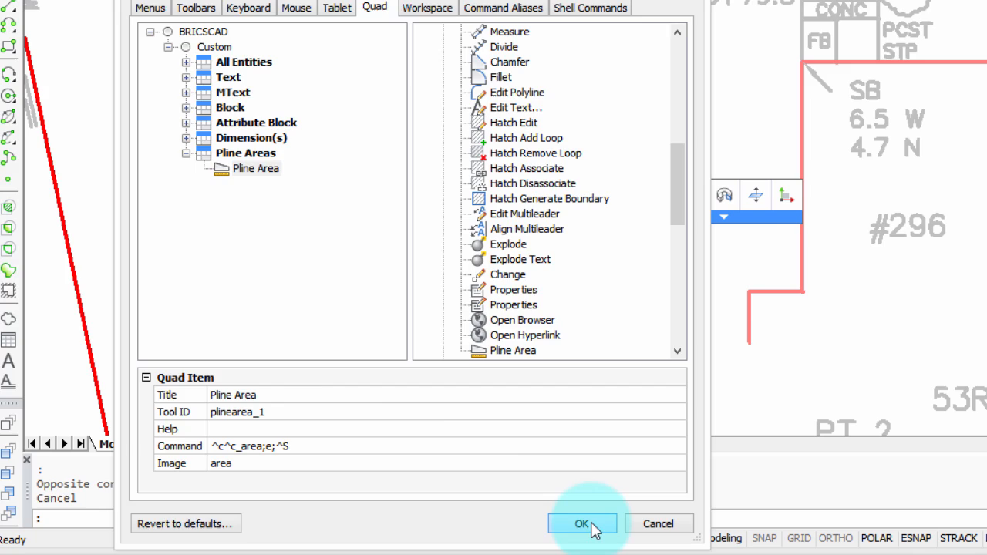
left_click(581, 524)
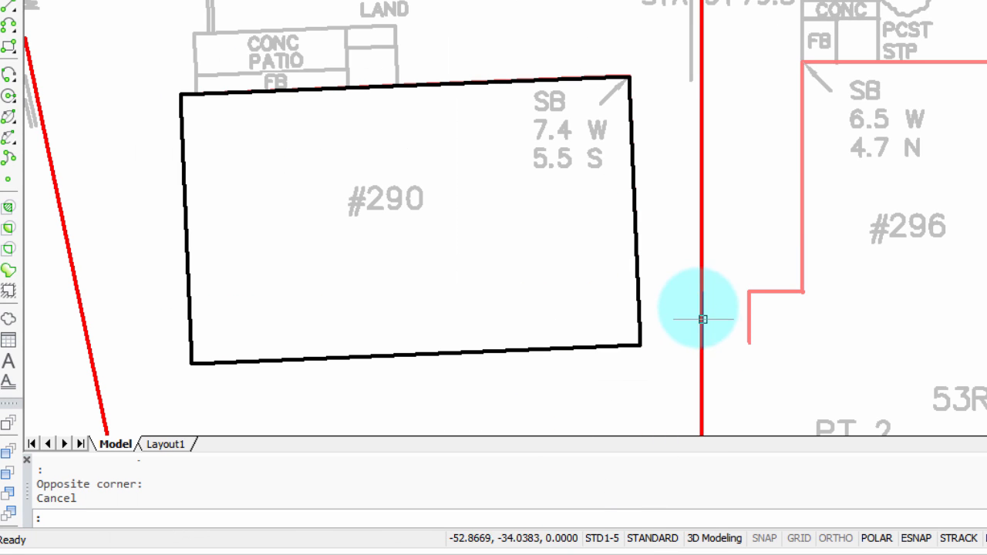